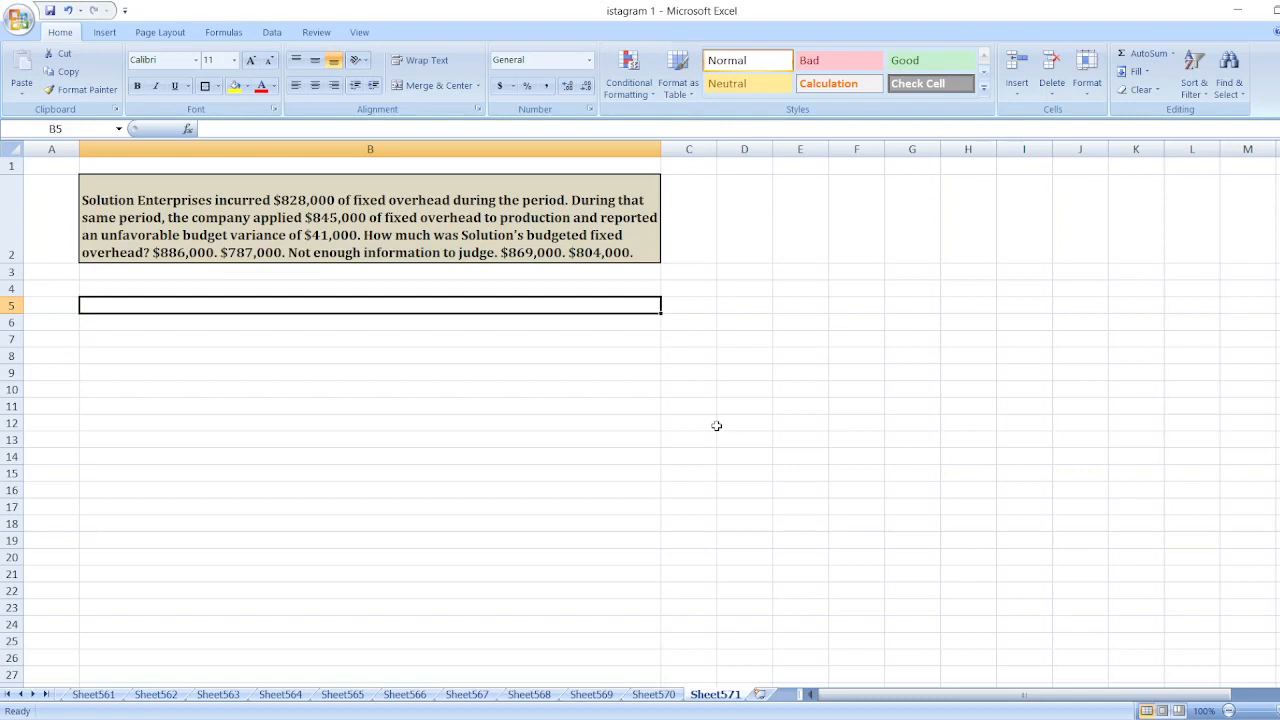
pyautogui.moveTo(376, 374)
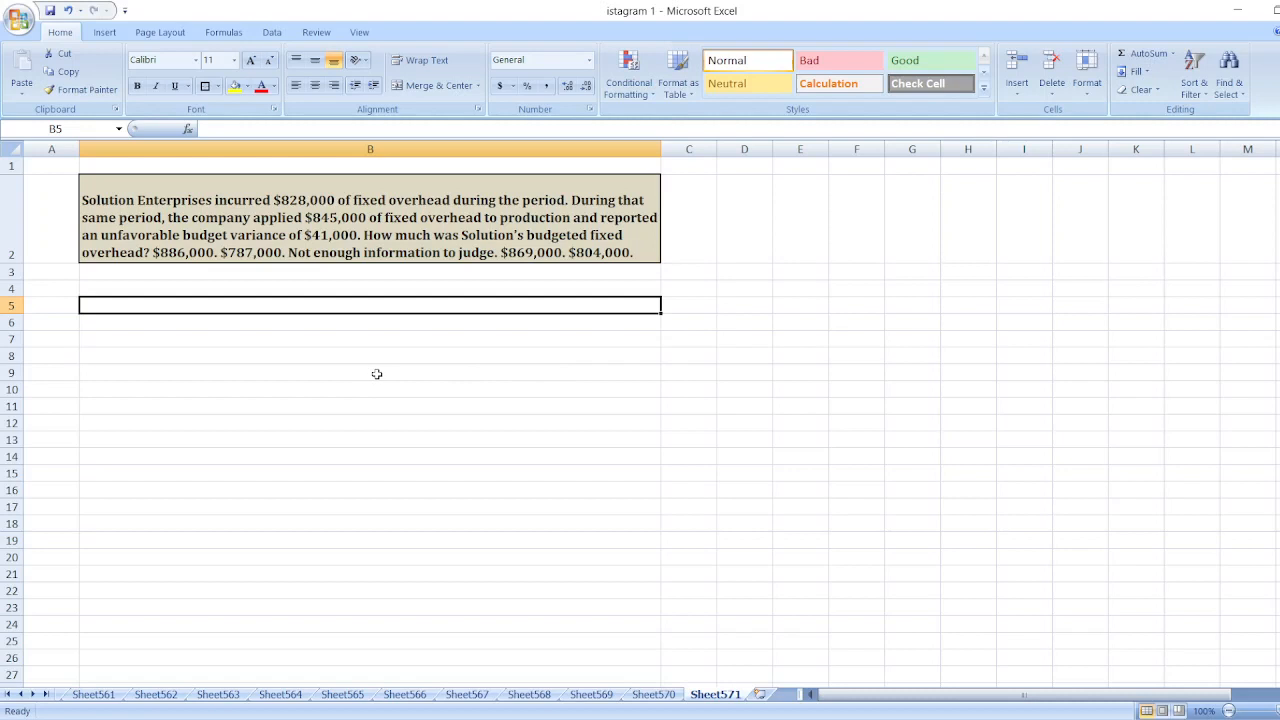
# Enter "Budget Variance = Actual Overhead - Budgeted Overhead" in B5 beneath the question.
pyautogui.write('Budgete')
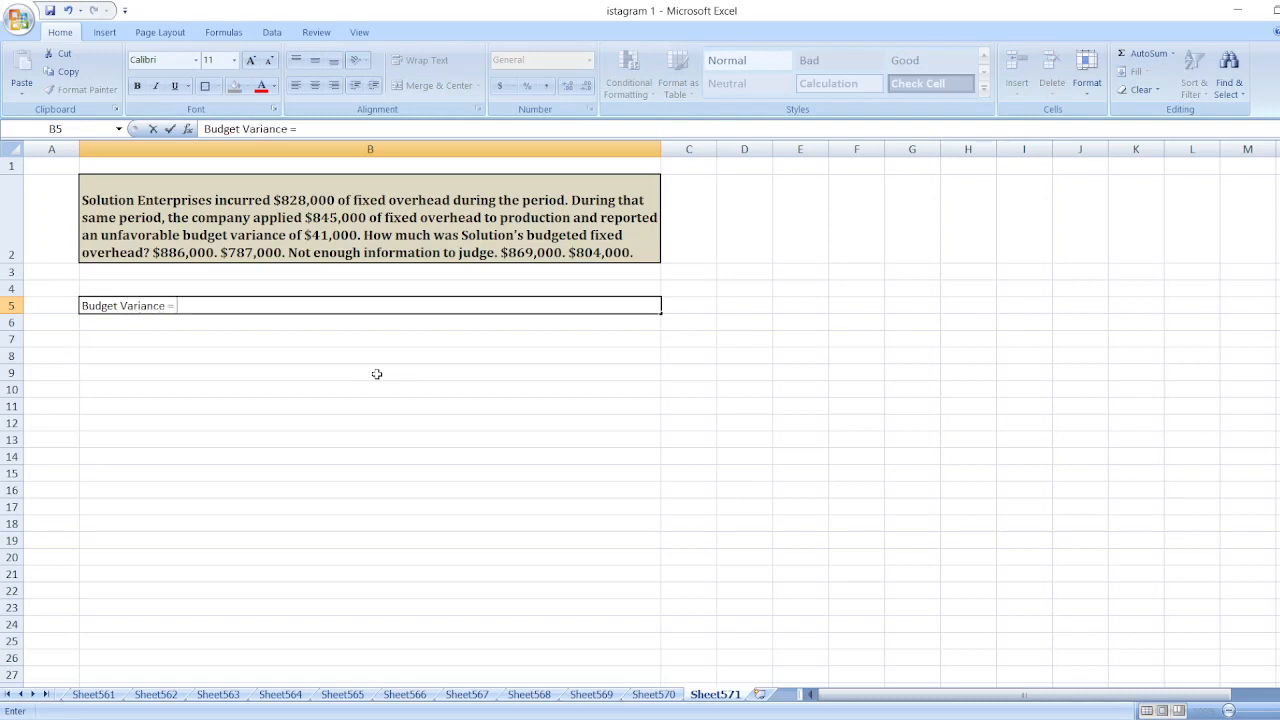
pyautogui.write('Actual')
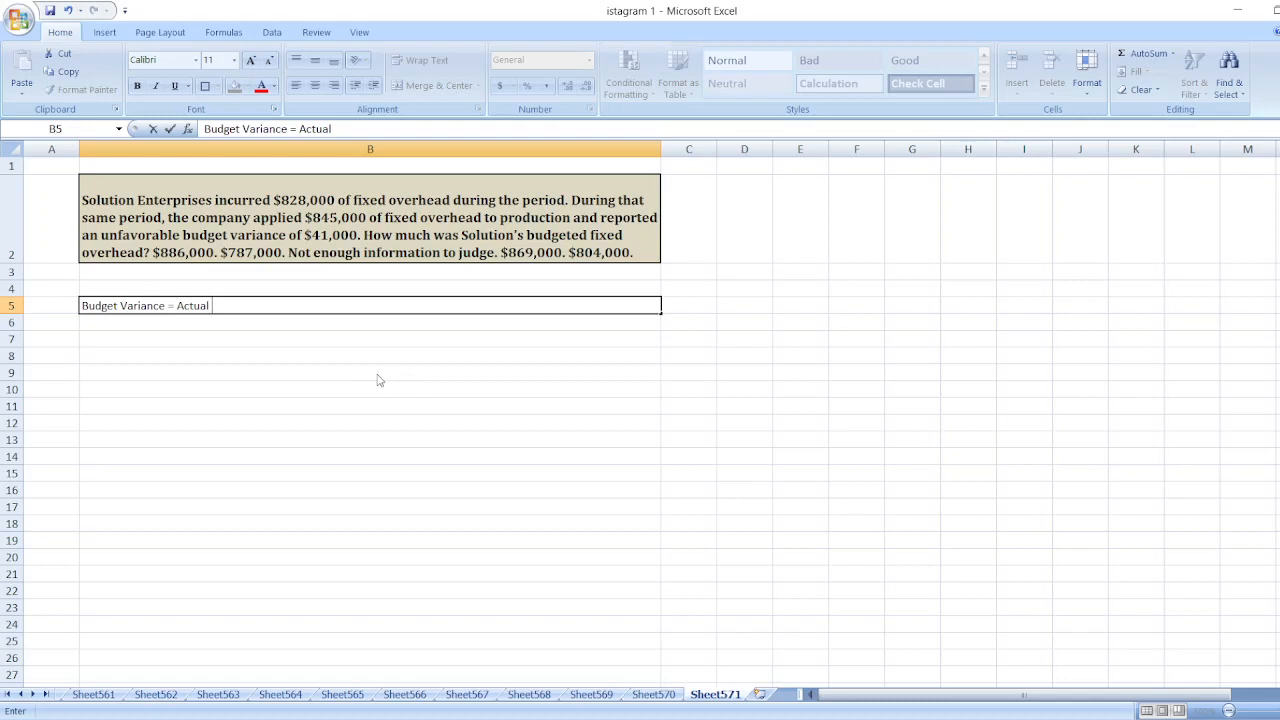
pyautogui.write('Overh')
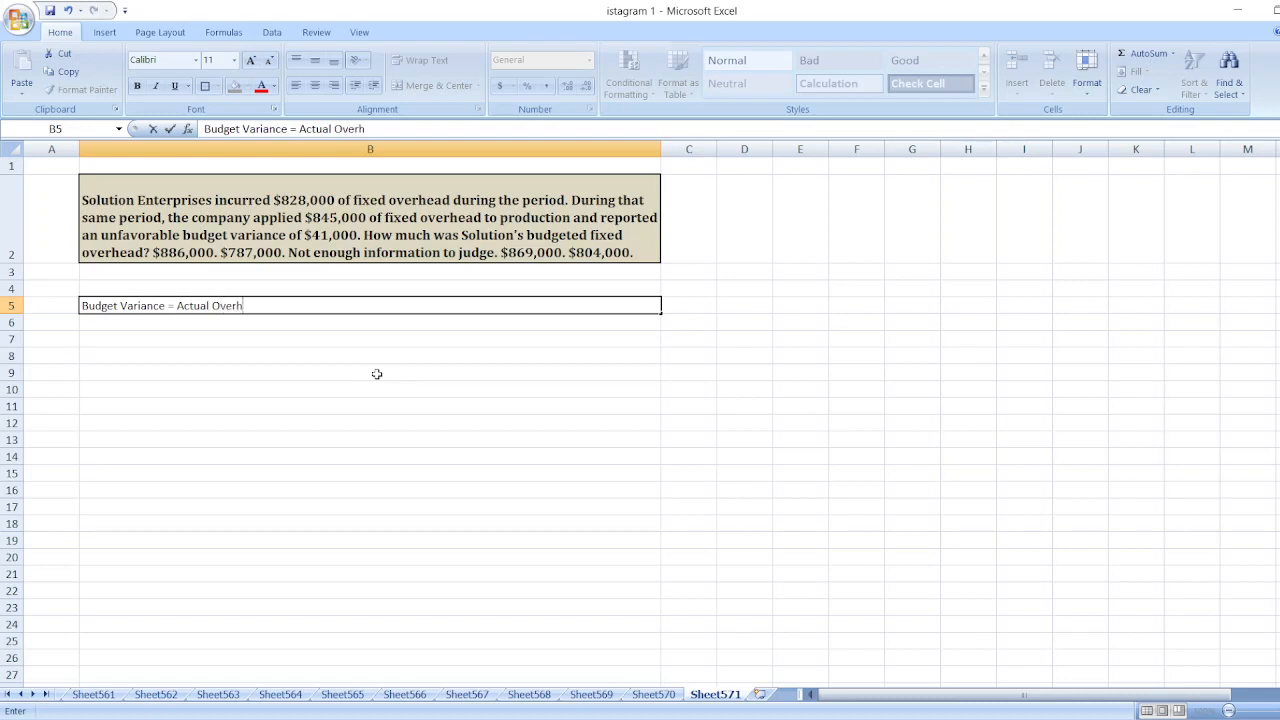
pyautogui.write('ead -')
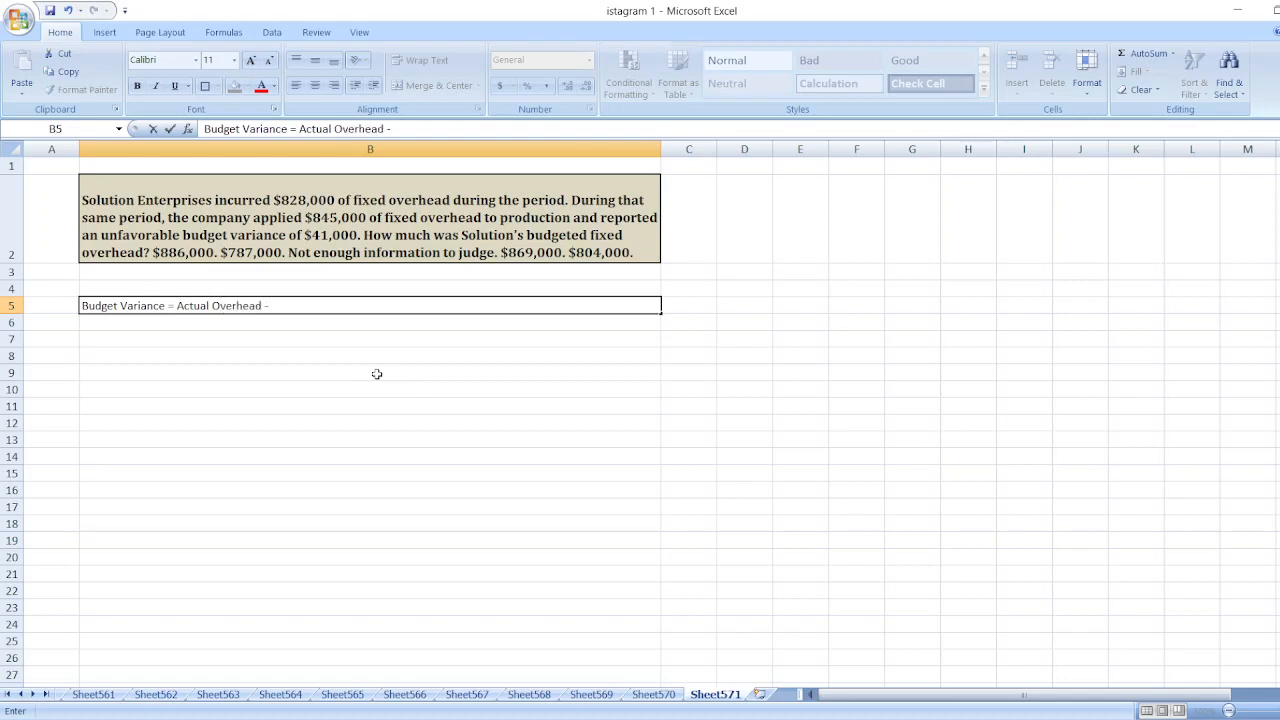
pyautogui.write('Bud')
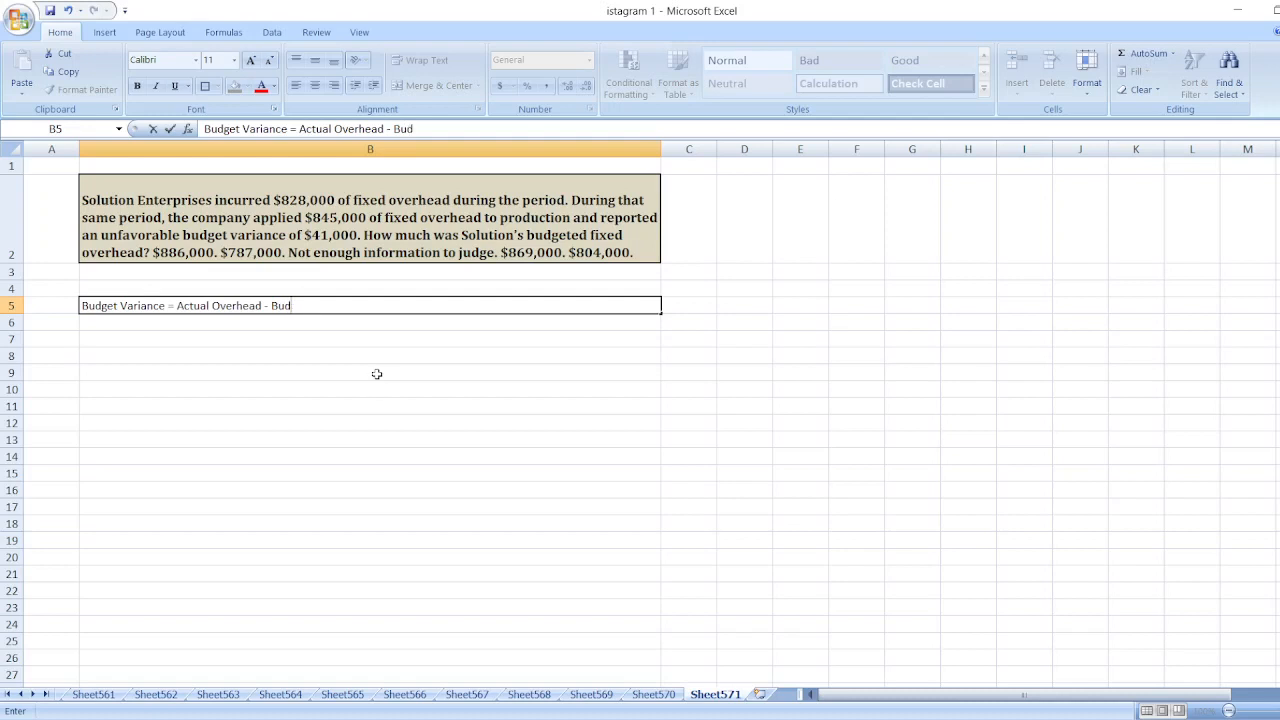
pyautogui.write('geted Ove')
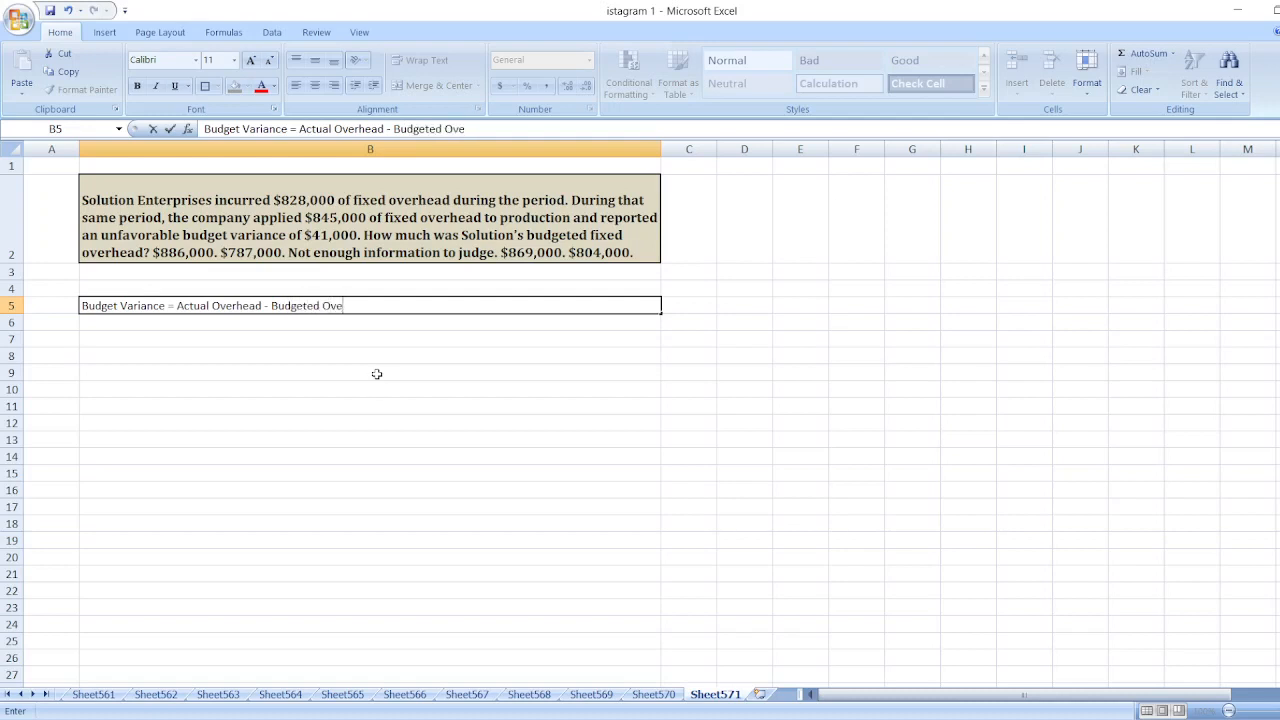
pyautogui.press('enter')
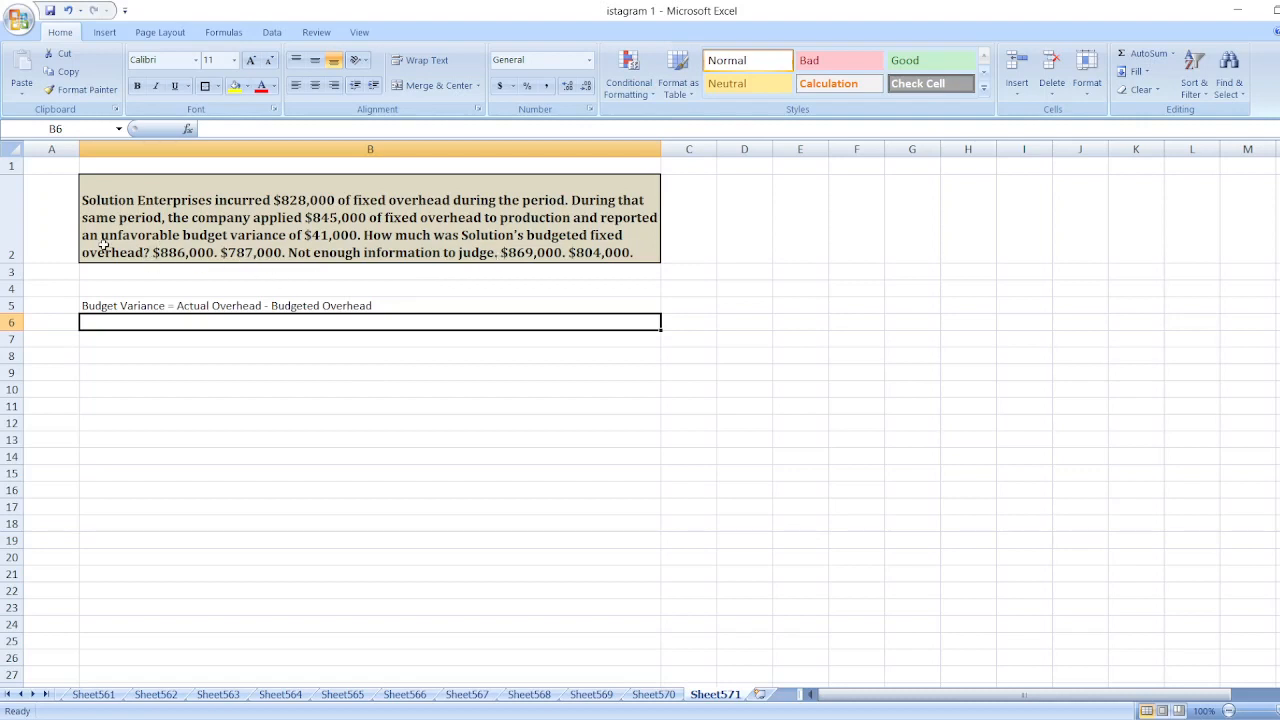
pyautogui.moveTo(352, 268)
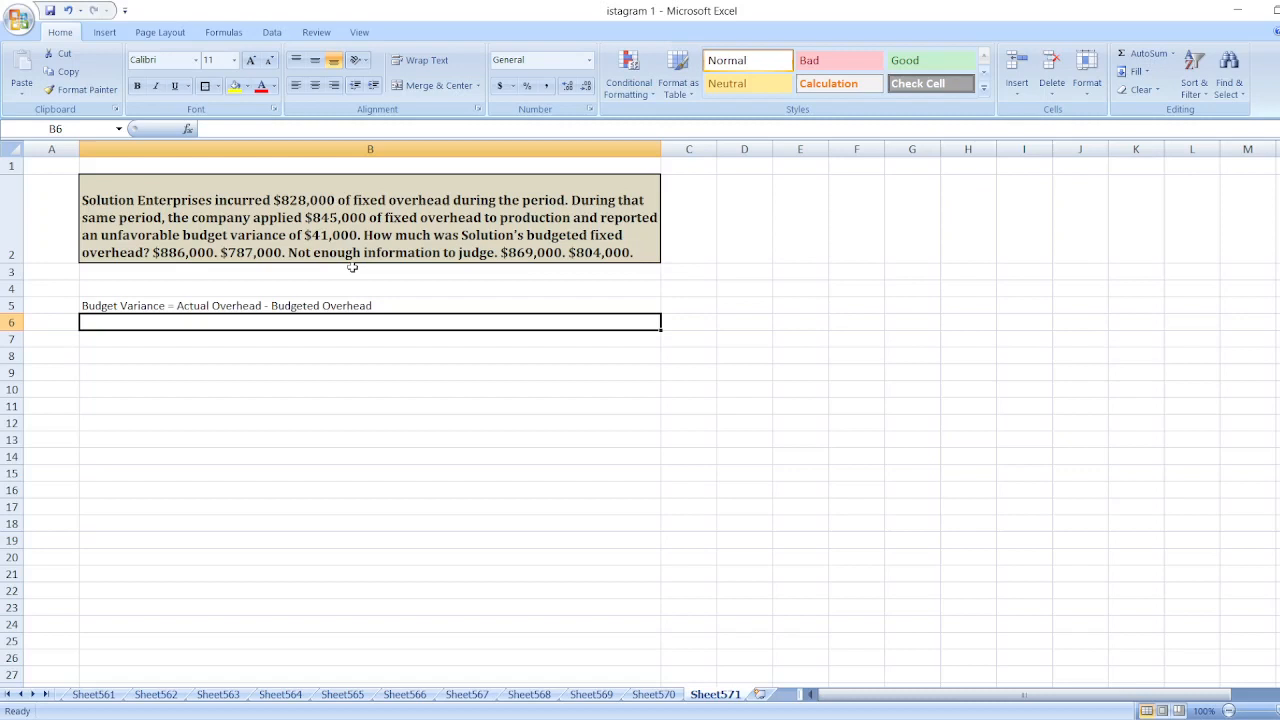
# Enter "-$41,000 = $828,000 - Budgeted Overhead" in B6 and begin "Budgeted" in B7.
pyautogui.write('-$41,000 =')
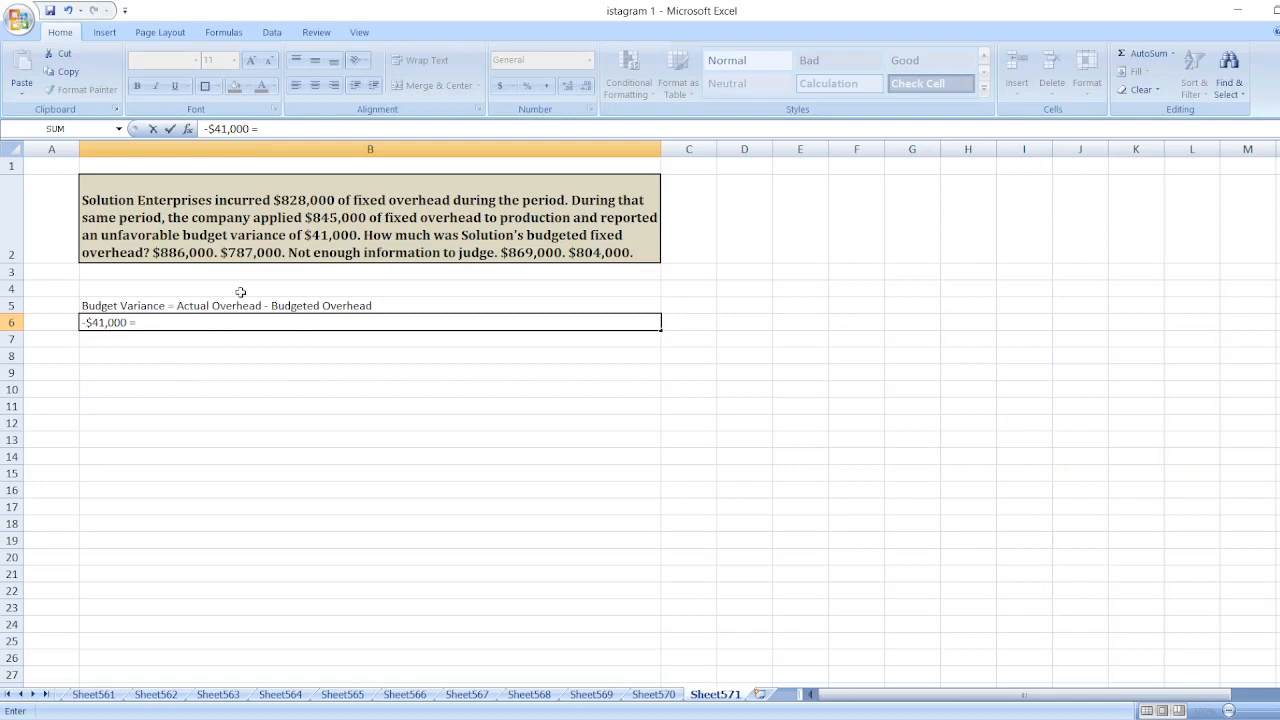
pyautogui.moveTo(374, 214)
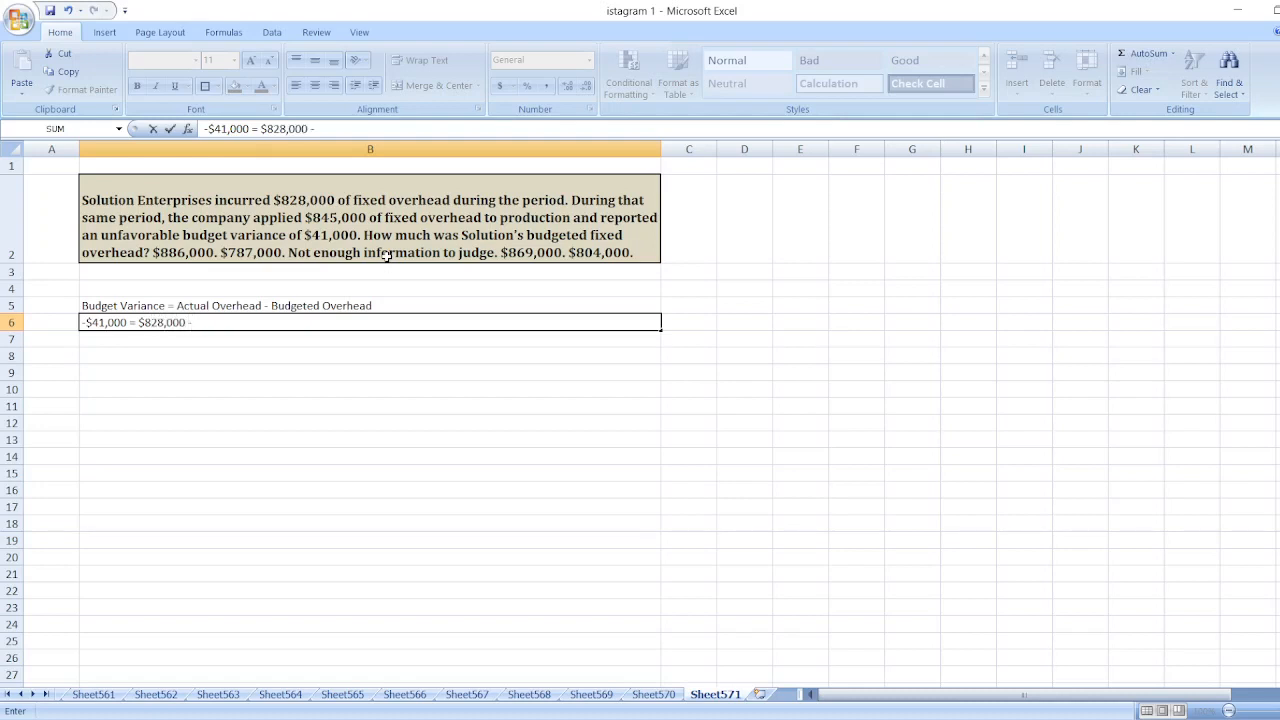
pyautogui.write('Bu')
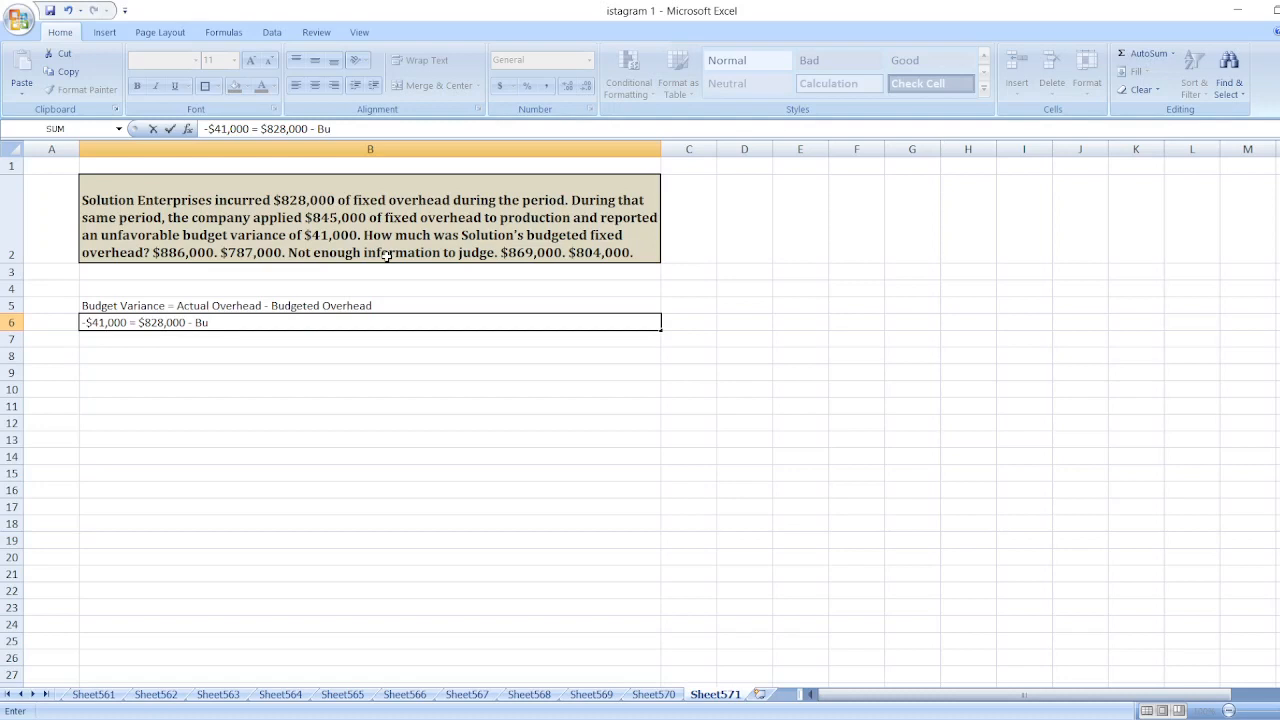
pyautogui.write('dgeted')
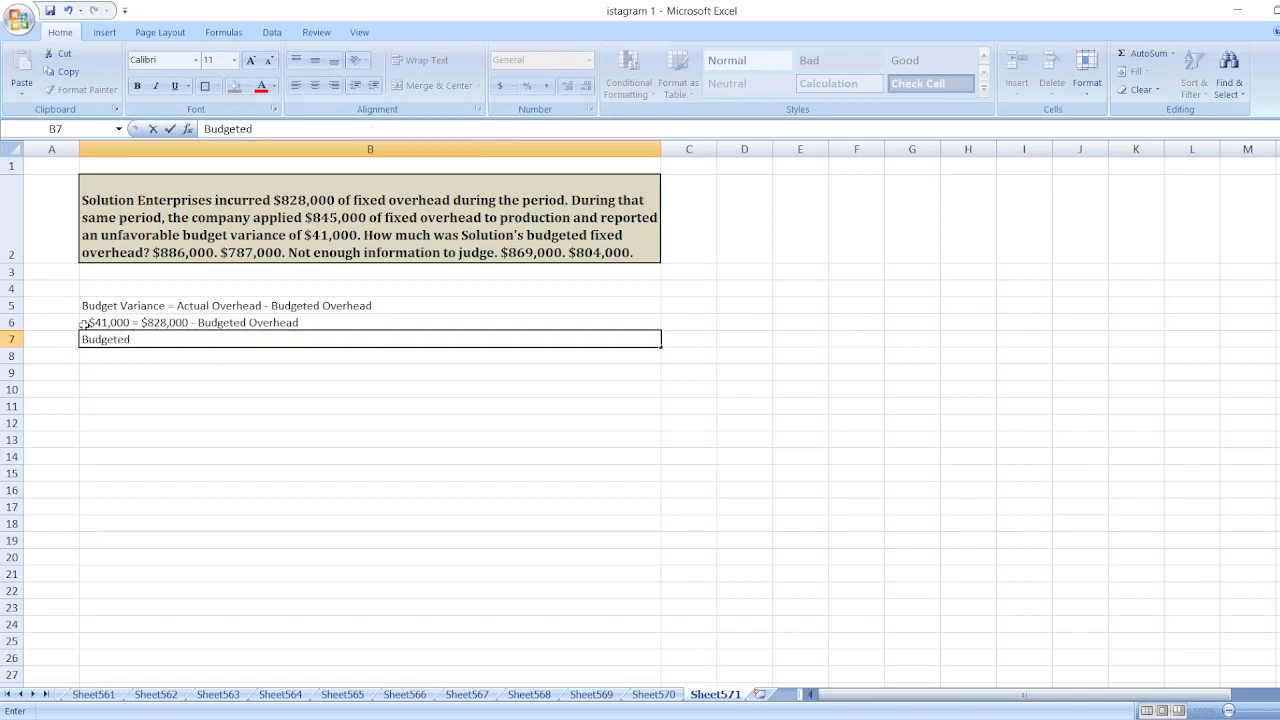
# Complete B7 as "Budgeted Overhead = $828,000 + $41,000 =".
pyautogui.write('Overhead =')
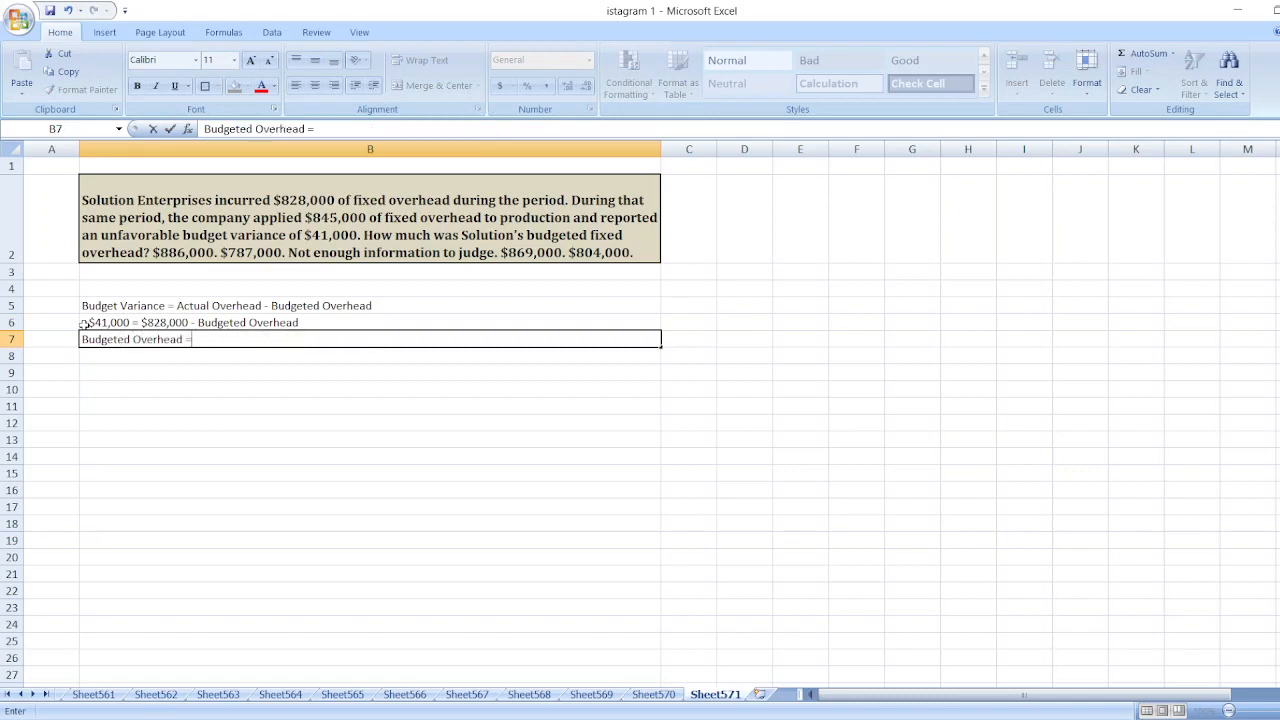
pyautogui.write('$')
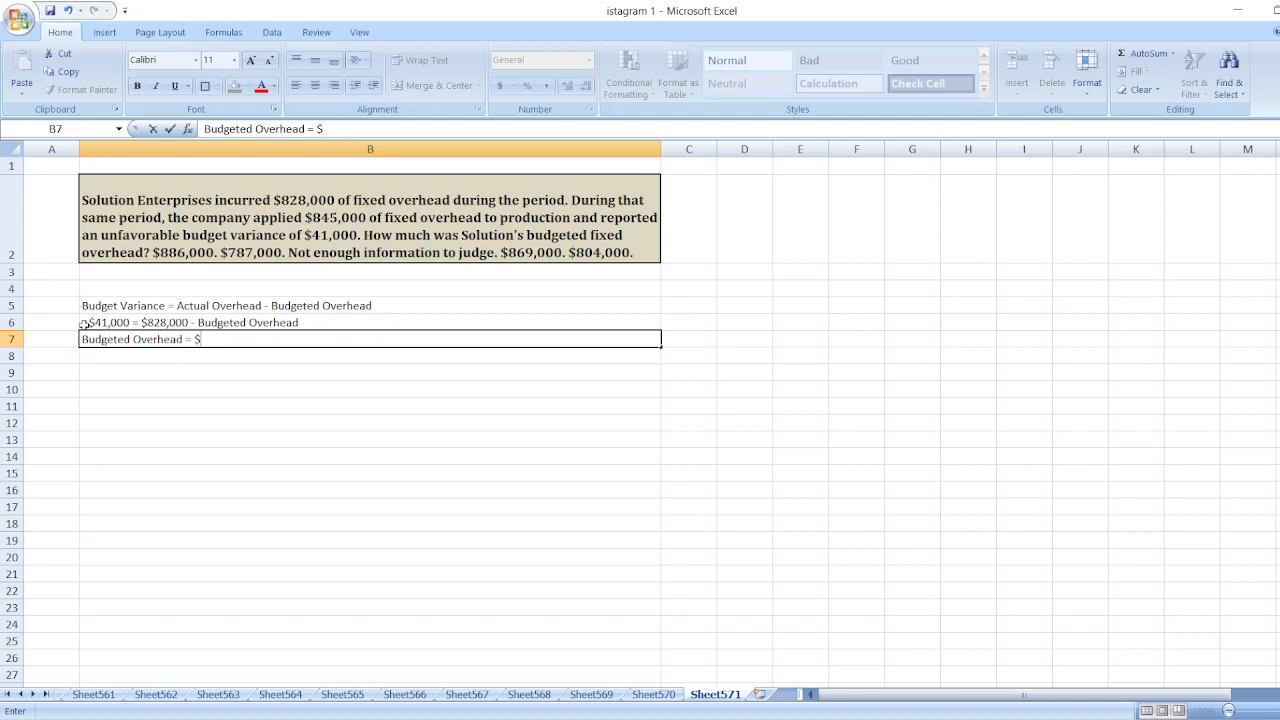
pyautogui.write('828,000')
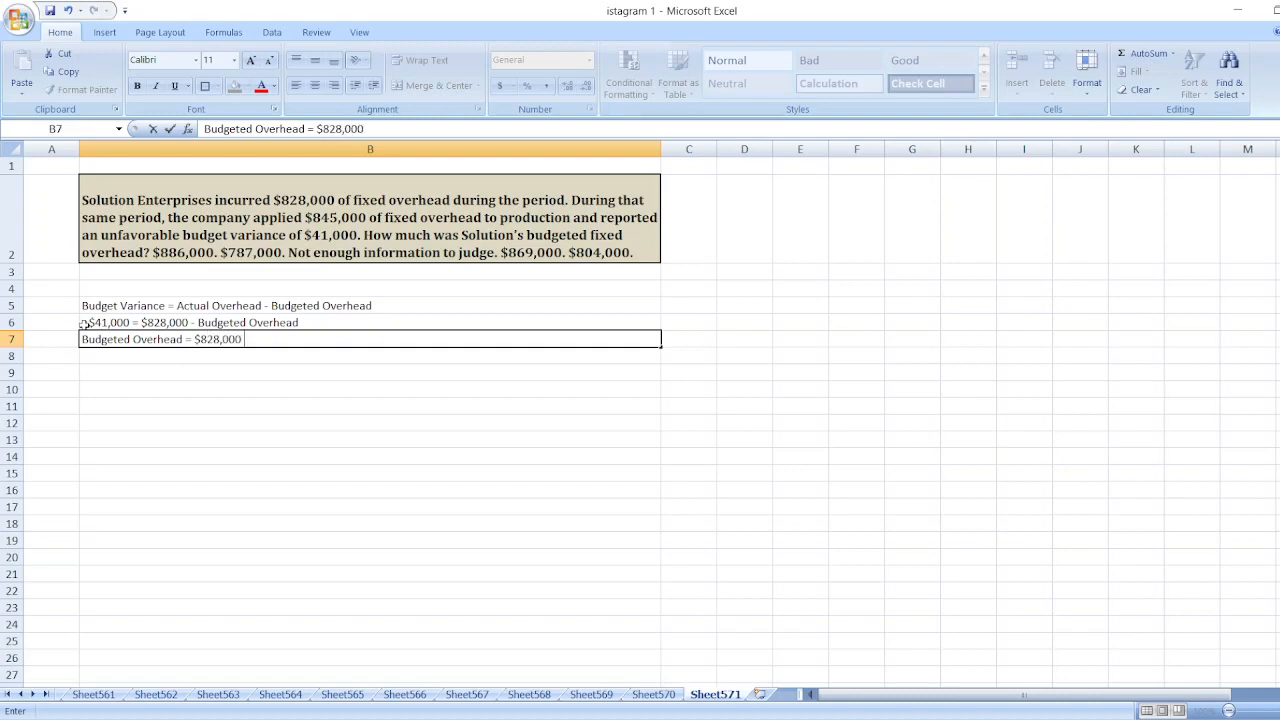
pyautogui.write('+ $41,')
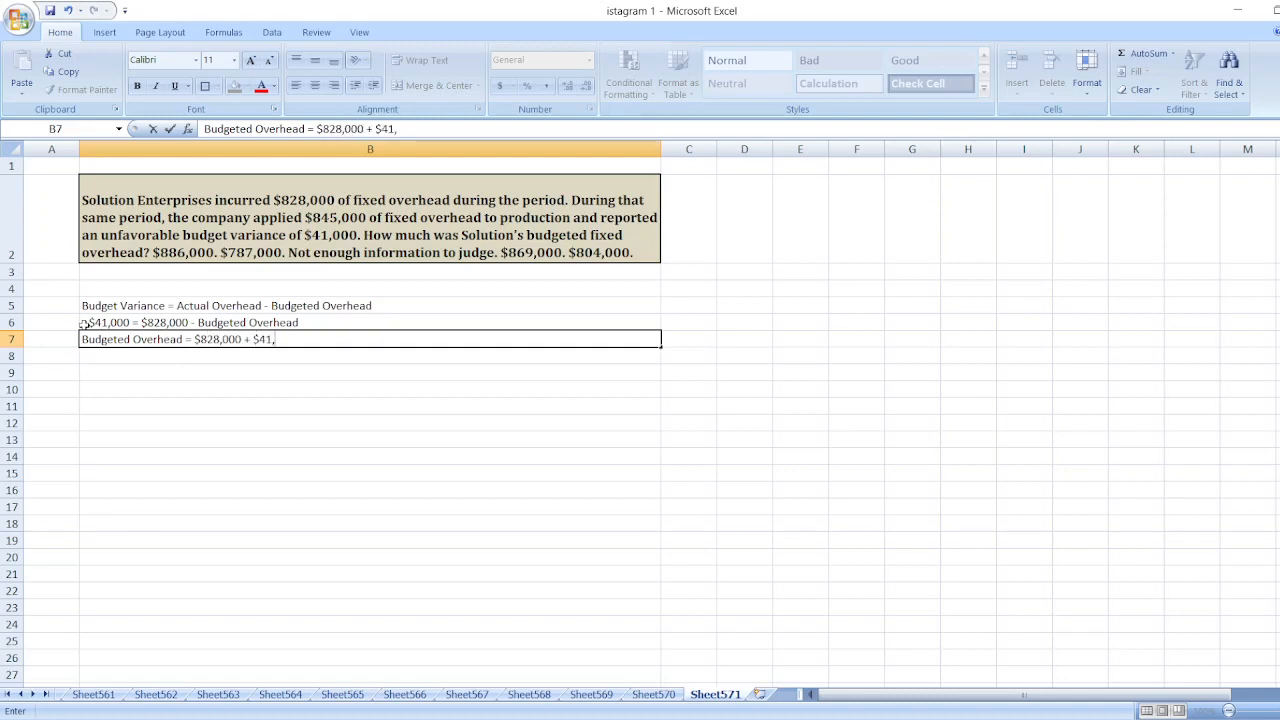
pyautogui.write('000 =')
pyautogui.click(856, 508)
pyautogui.write('=828')
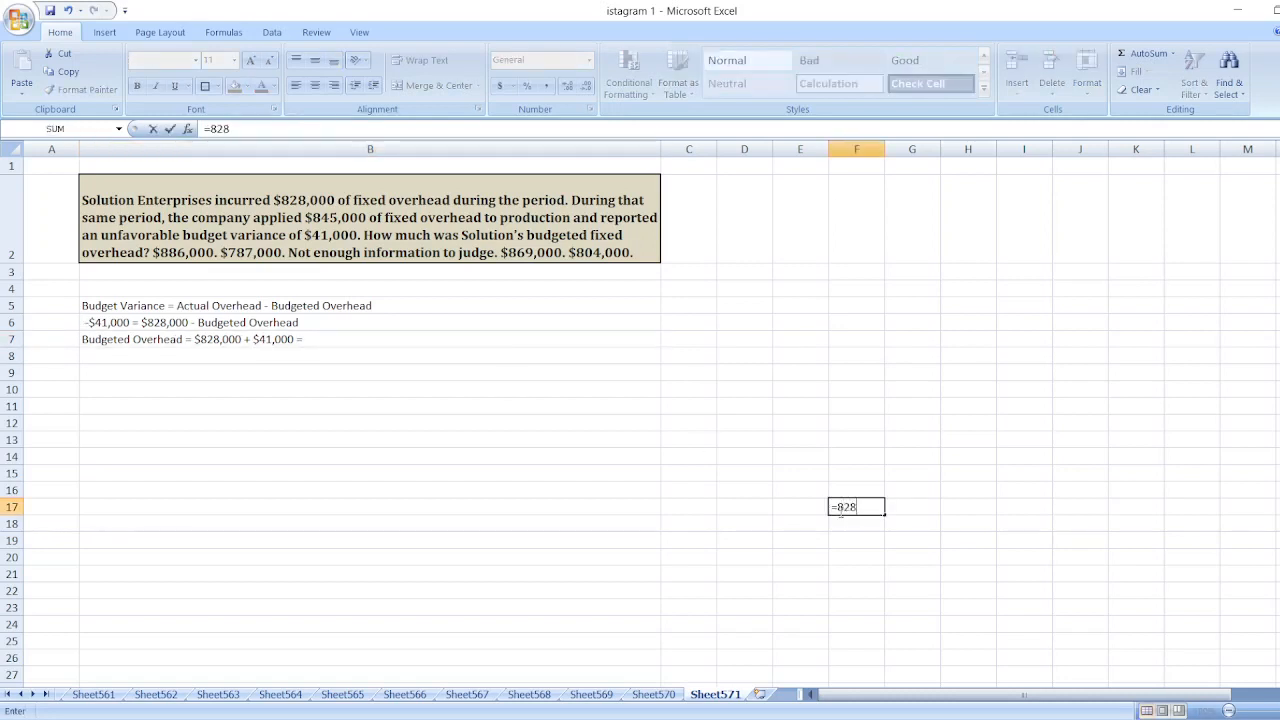
# Check 828+41 = 869 in F17 and append "$869,000" to the solution line.
pyautogui.write('+41')
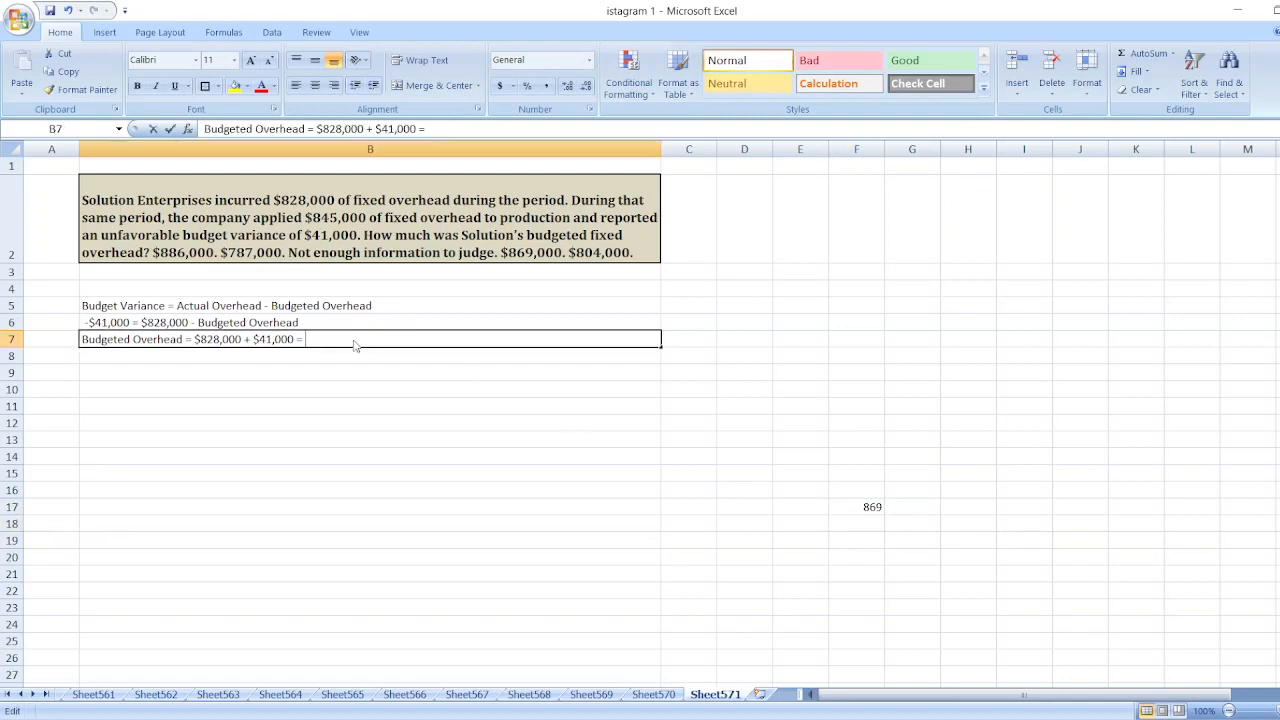
pyautogui.write('$869,000')
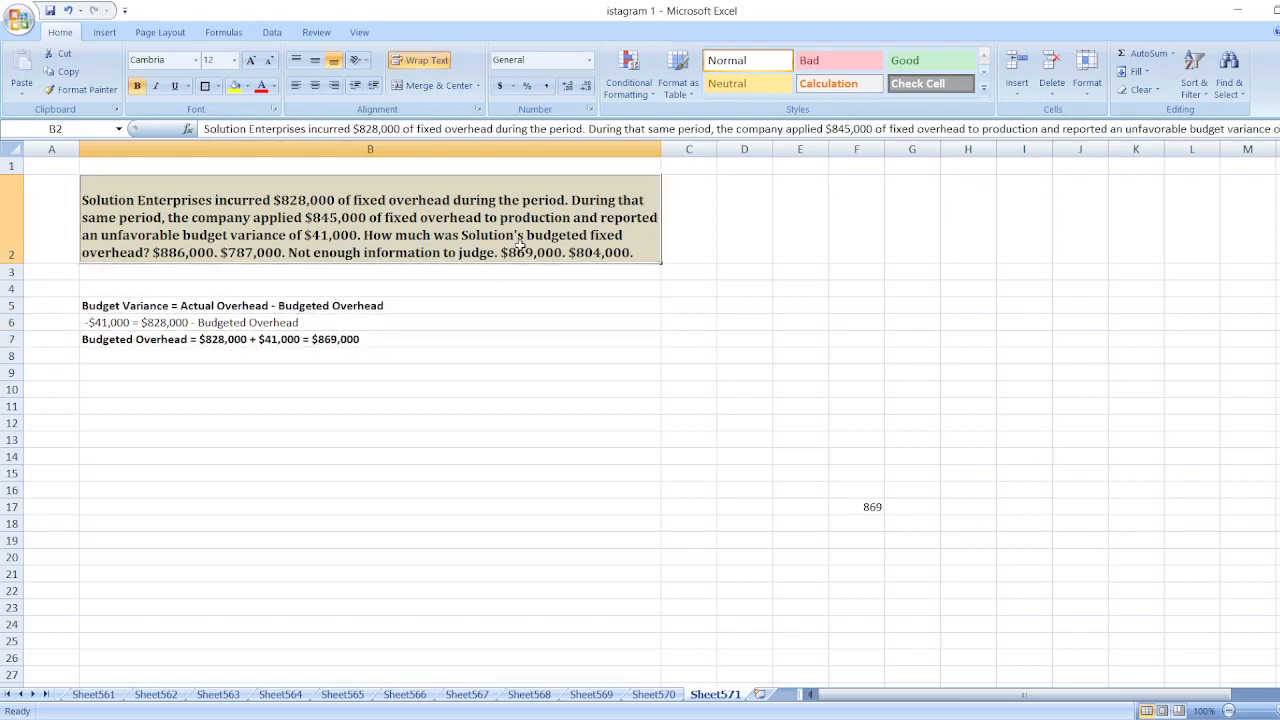
pyautogui.moveTo(538, 428)
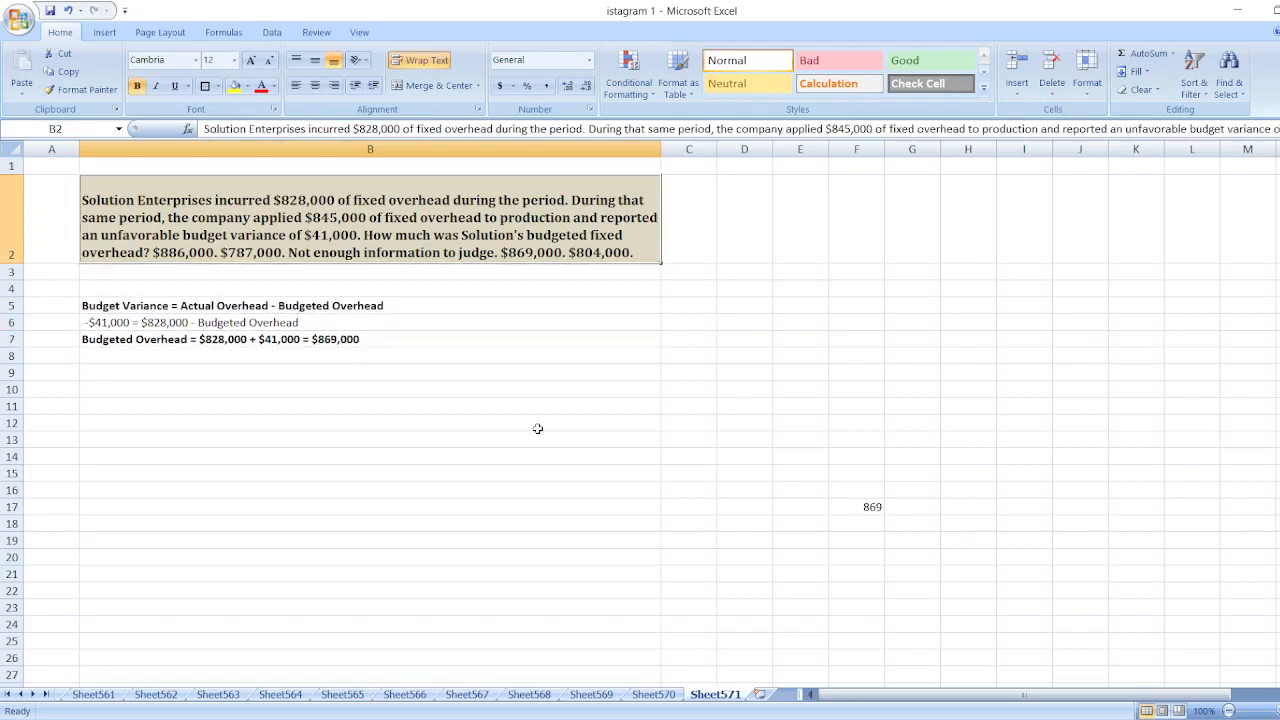